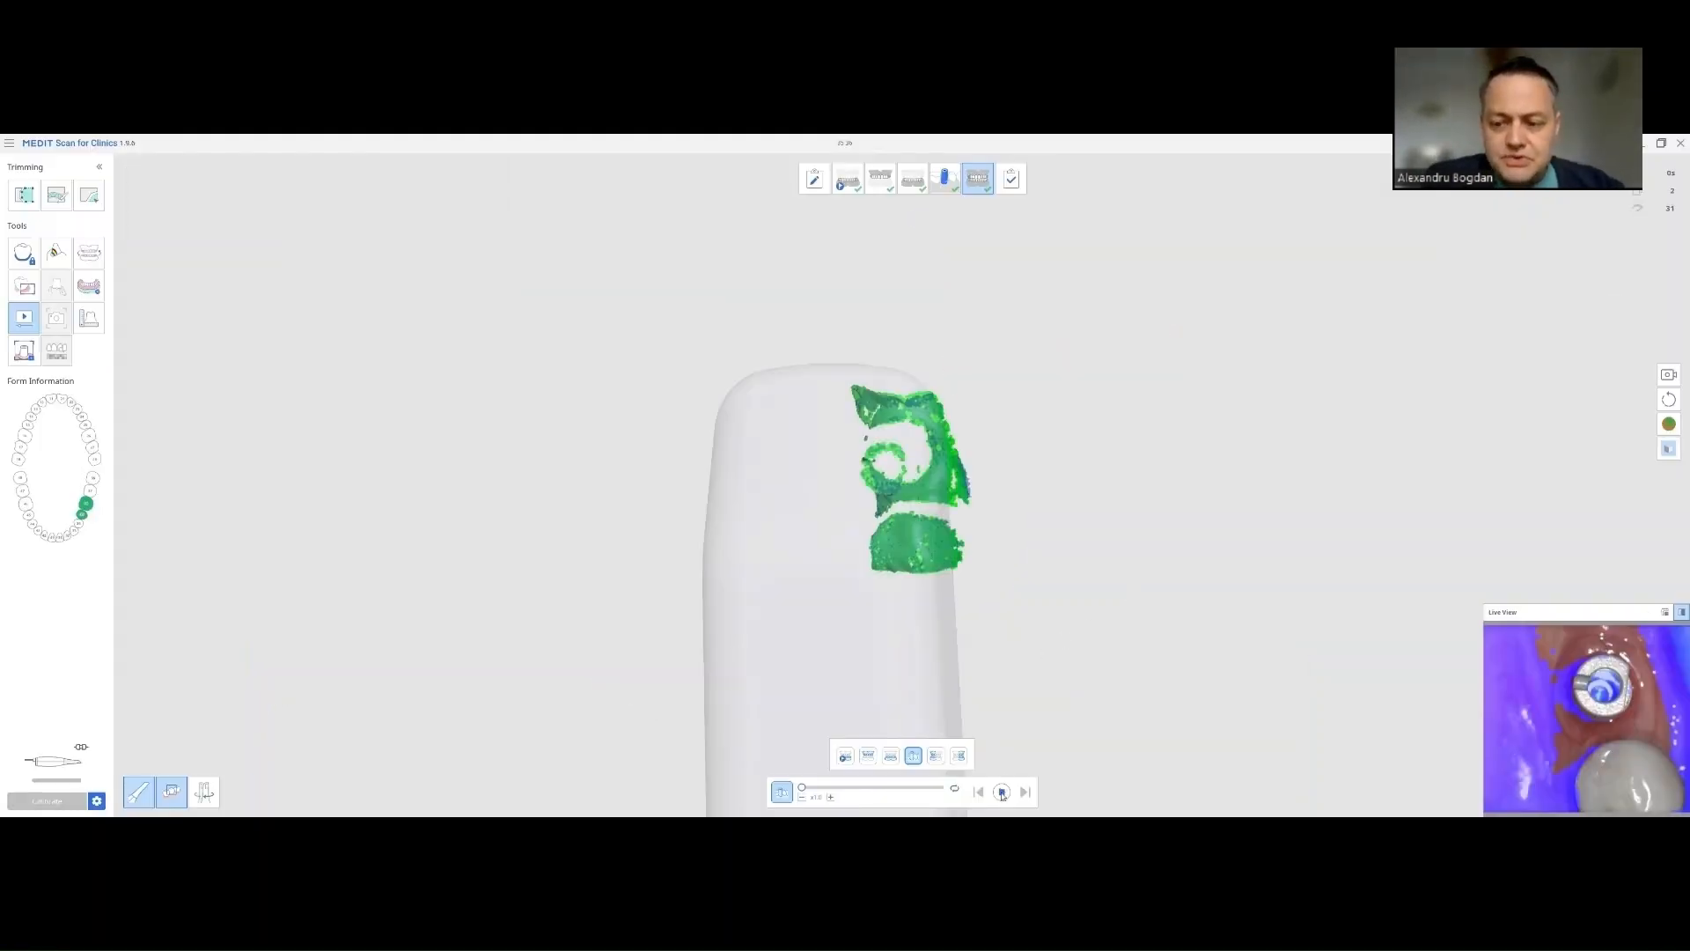
Step: Replay the implant scan-body capture in Scan Replay and pause it partway
click(1001, 791)
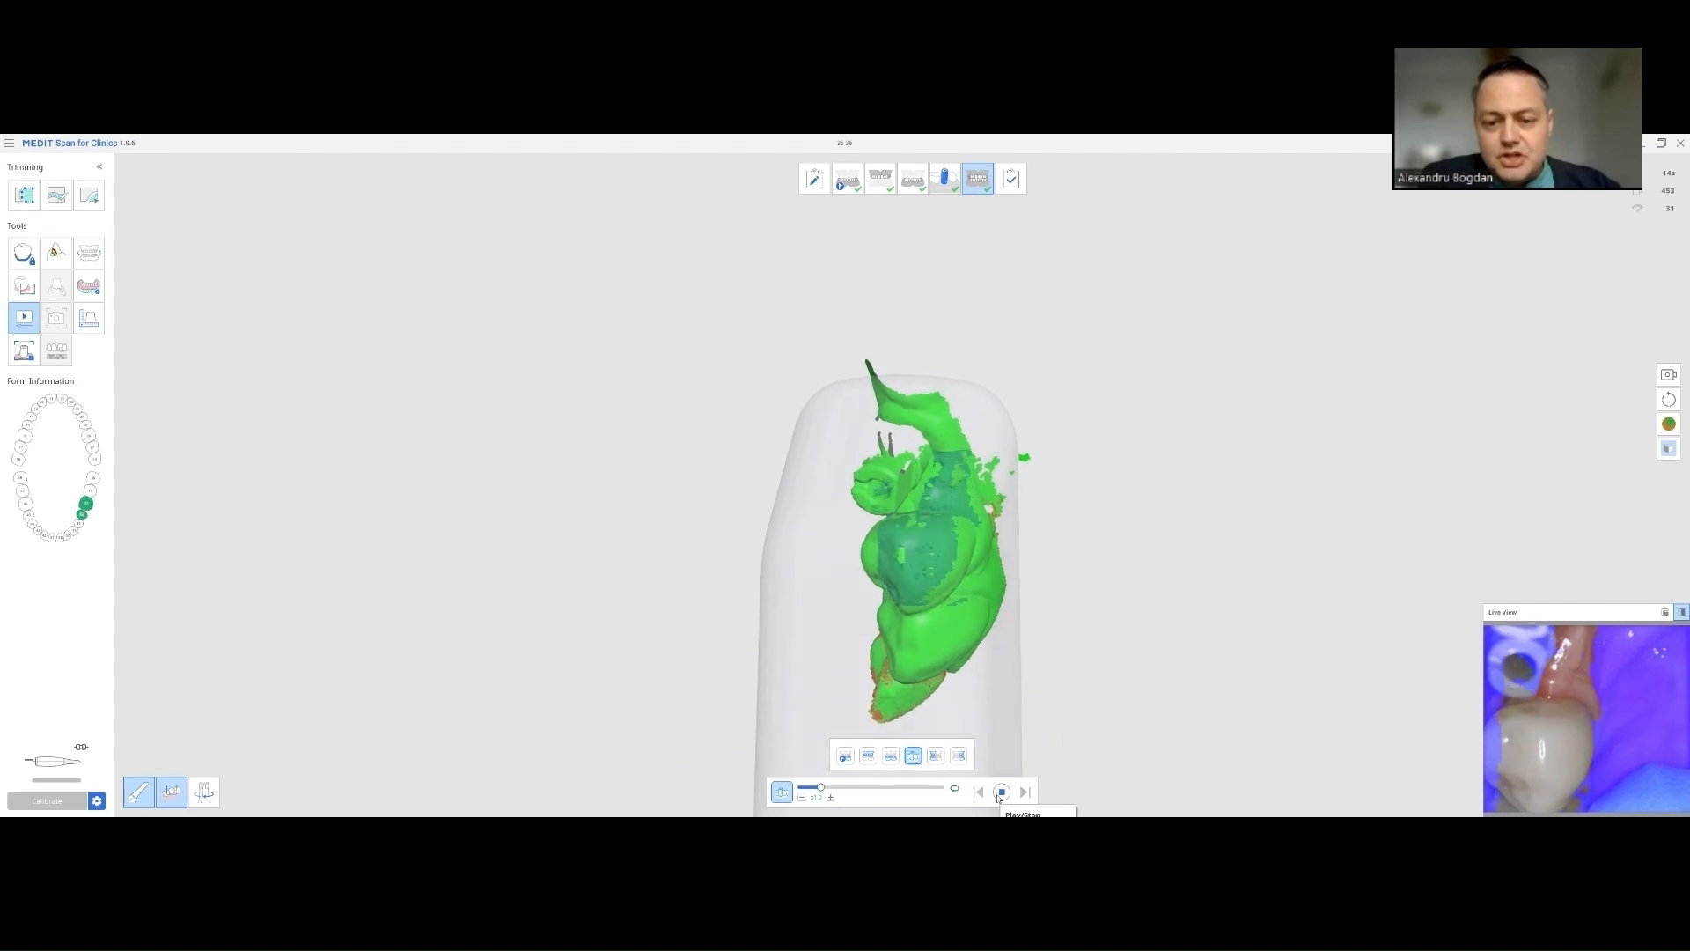
click(1001, 791)
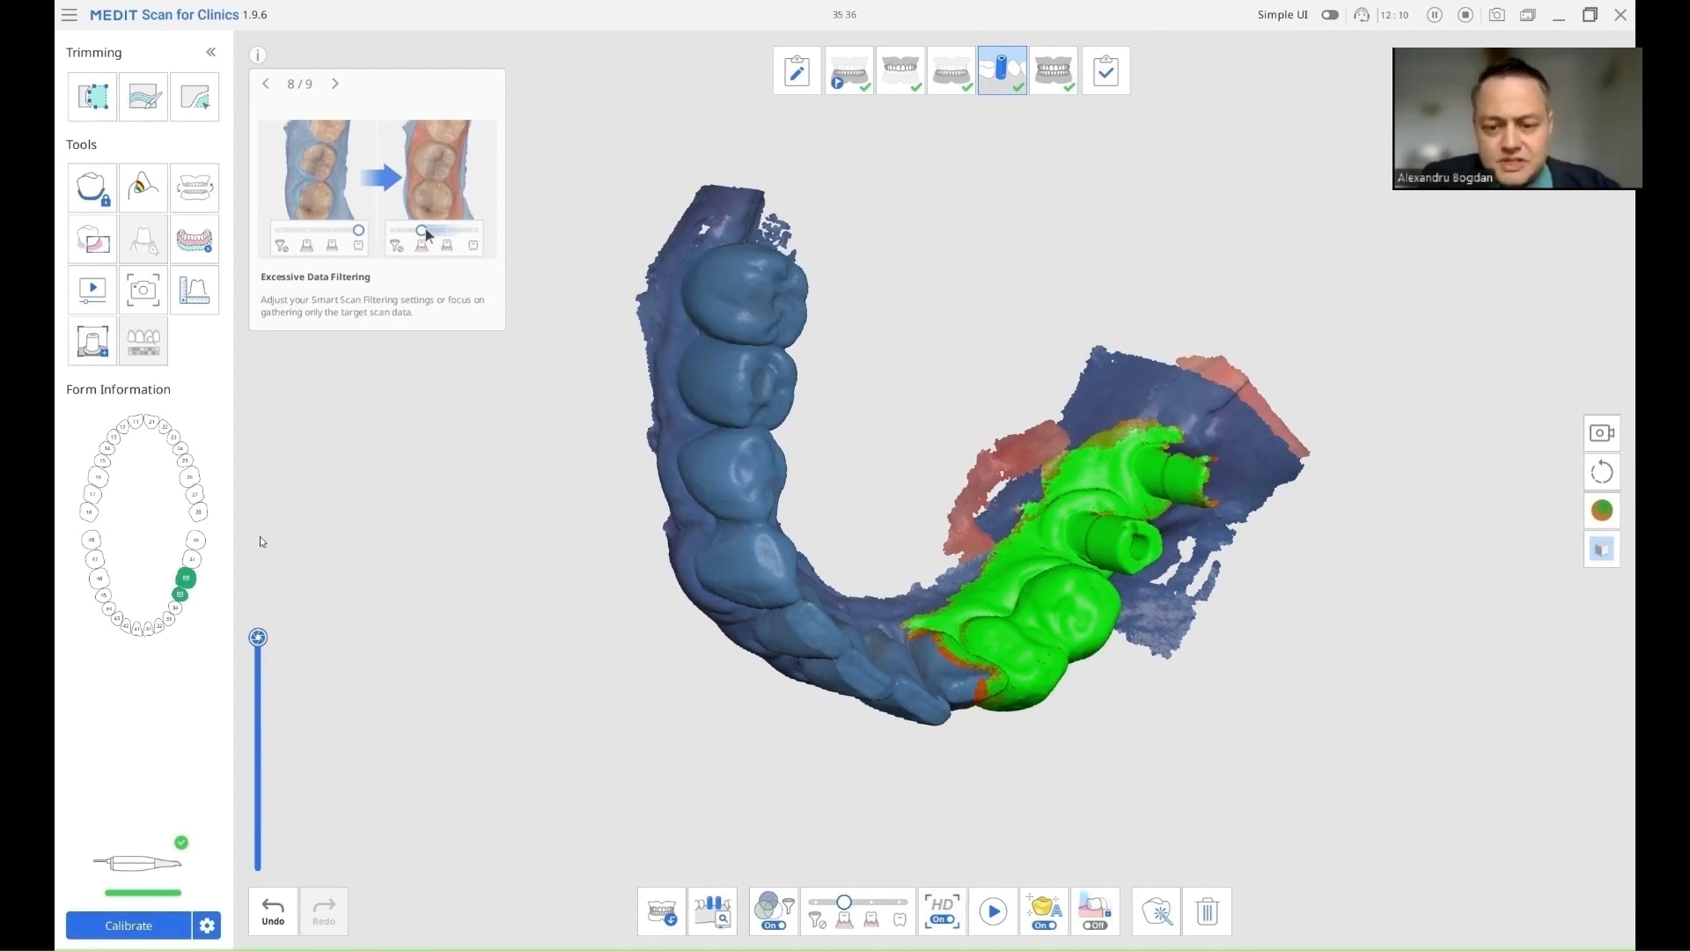
click(992, 911)
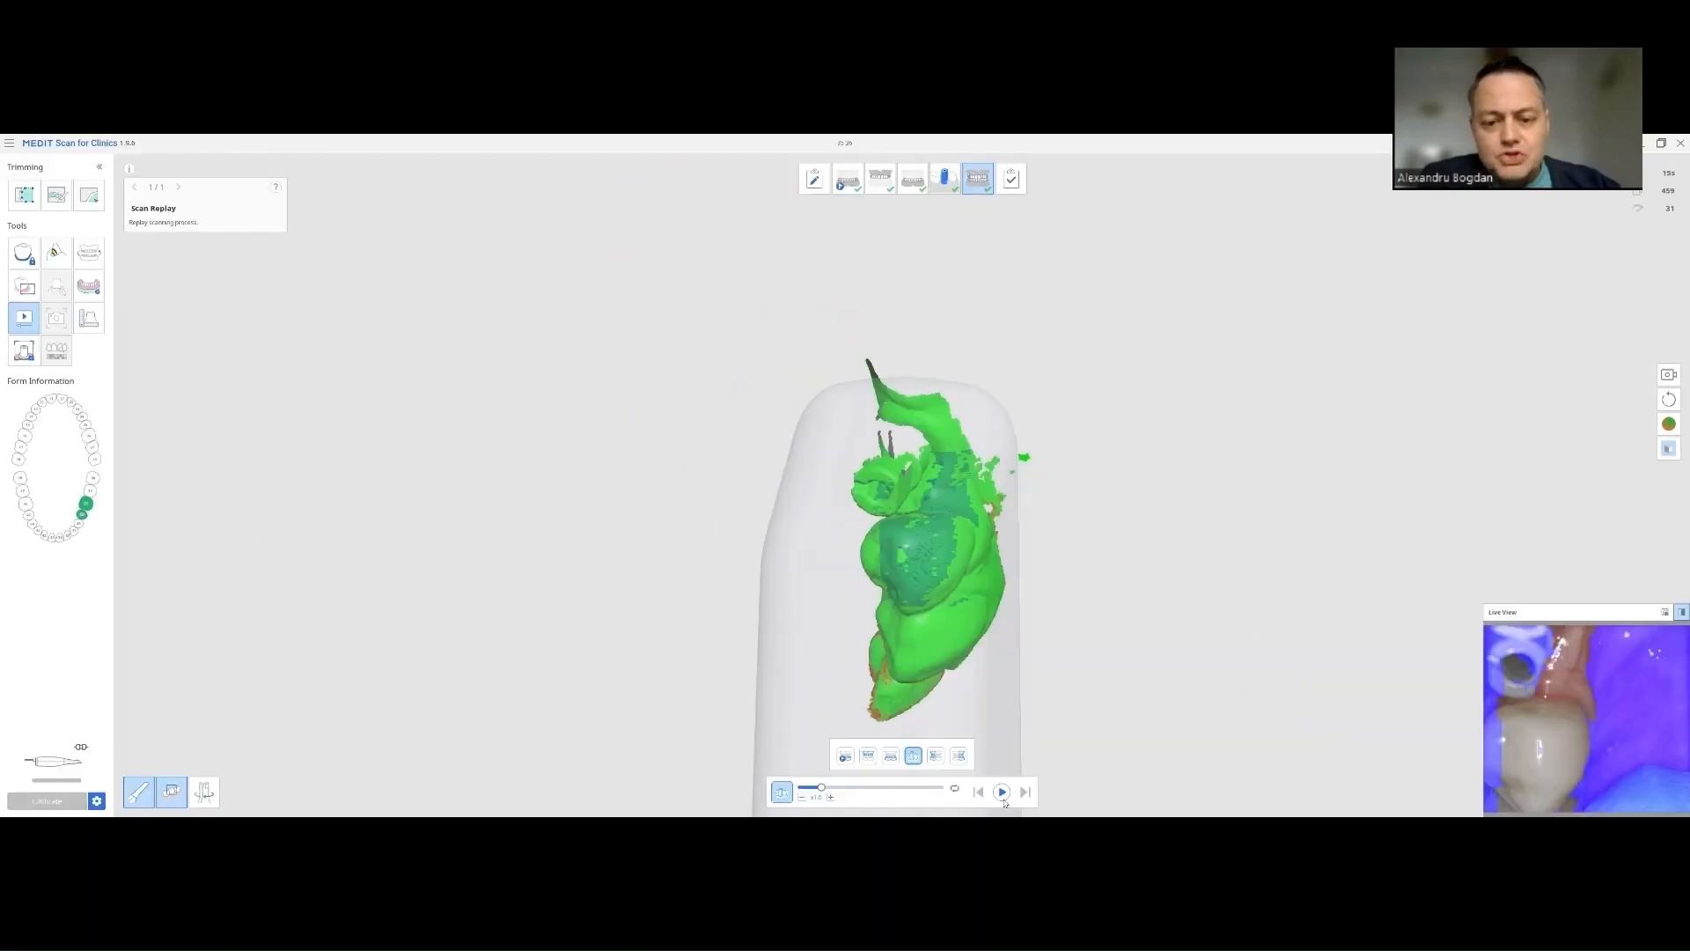
Step: Exit Scan Replay back to the full-arch model with green scan-body data
click(1002, 791)
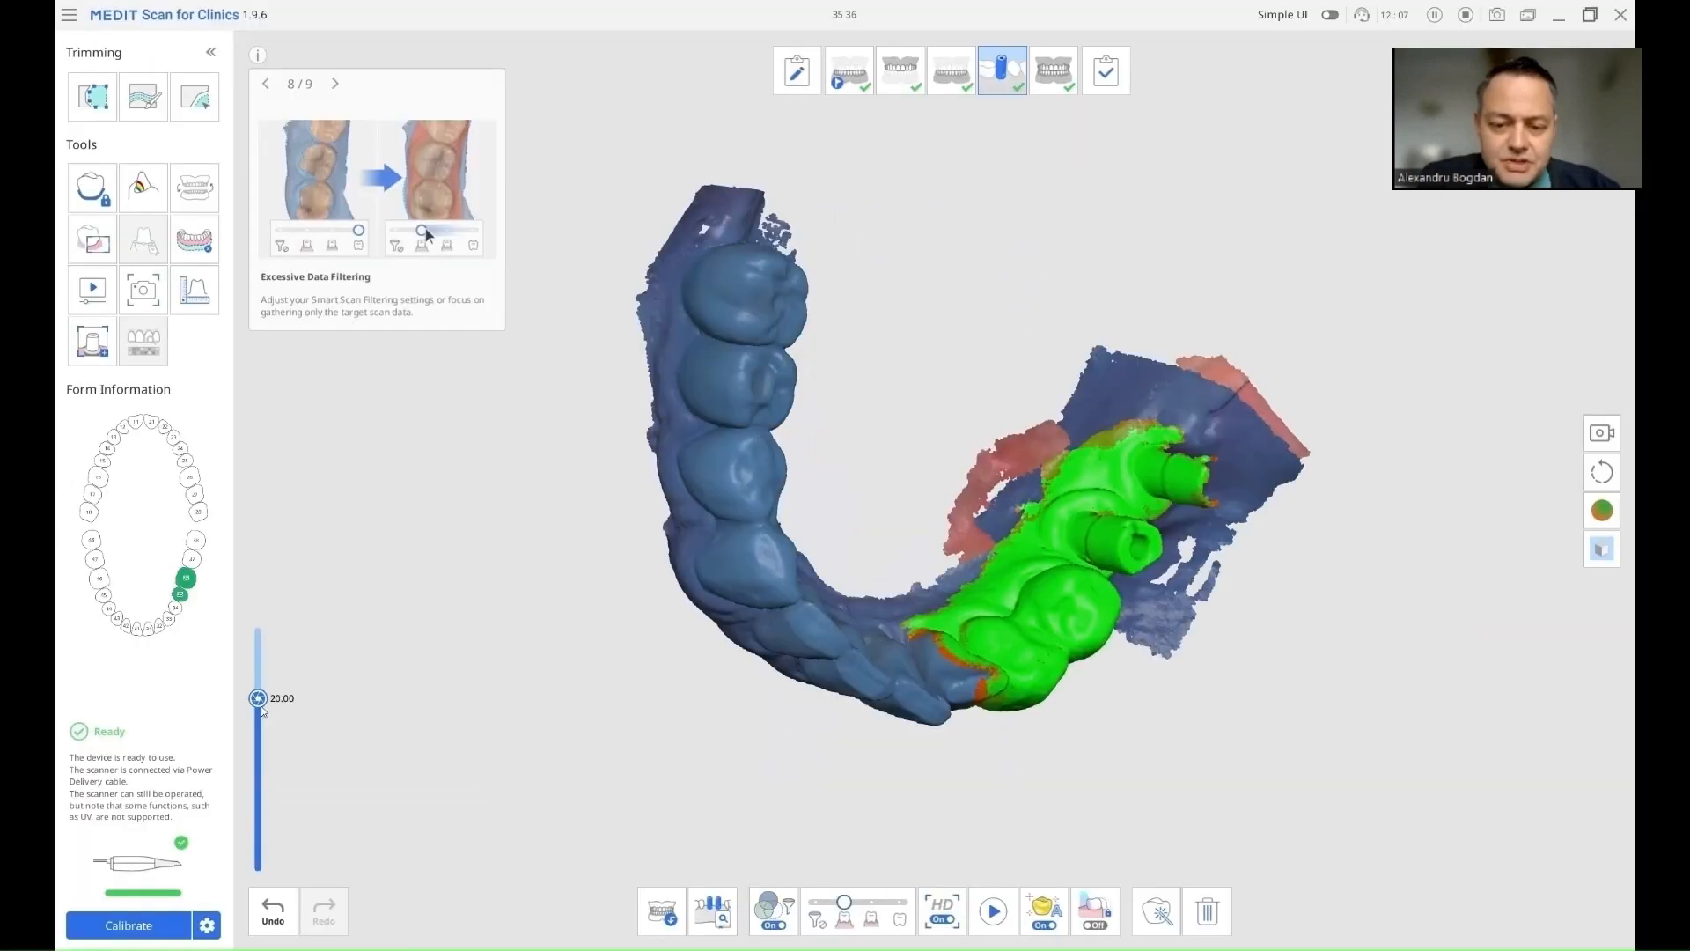
drag(258, 697, 258, 638)
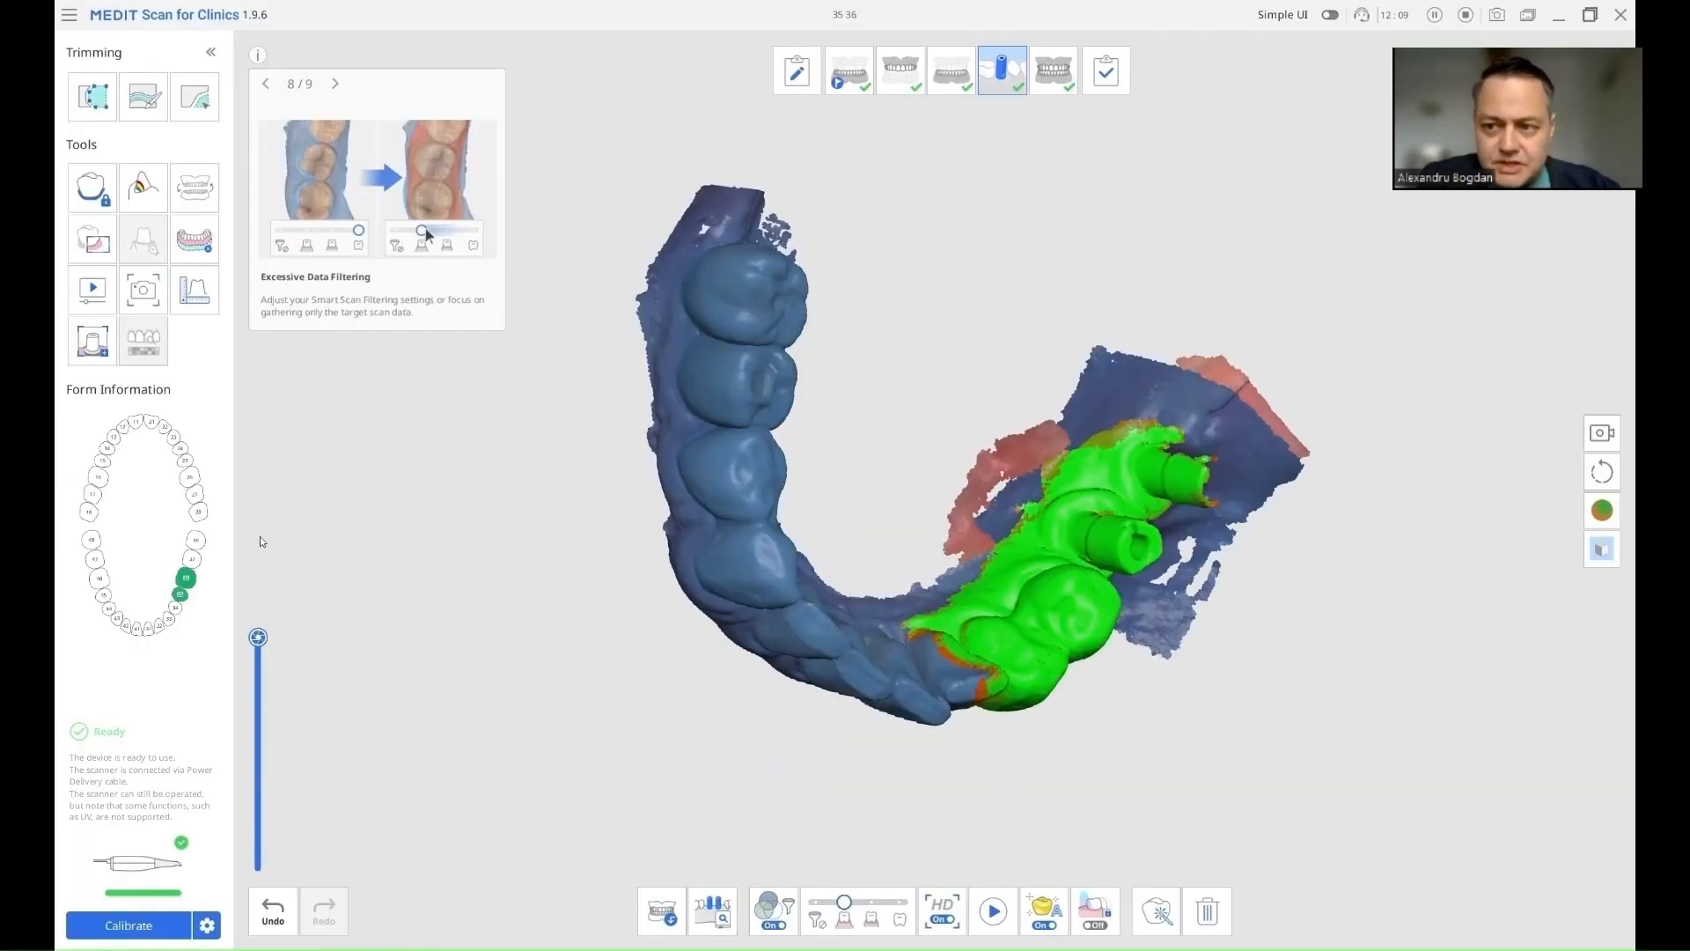
click(991, 911)
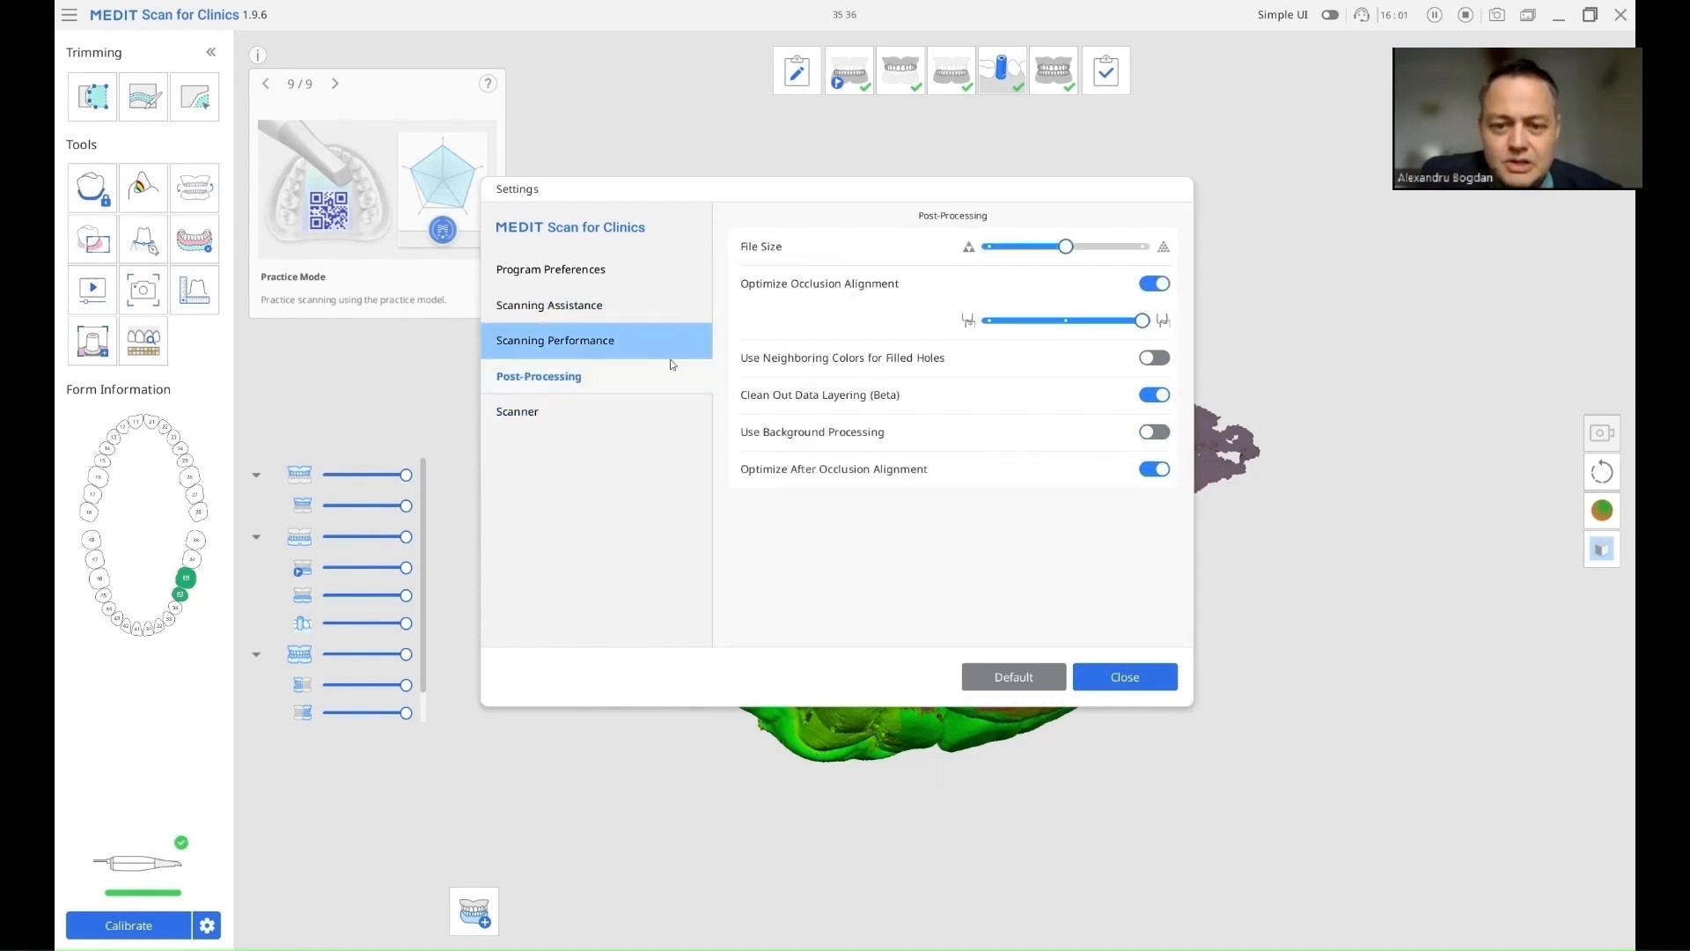
Step: Switch Optimize Occlusion Alignment off, keeping data-layering clean-up on
click(1154, 283)
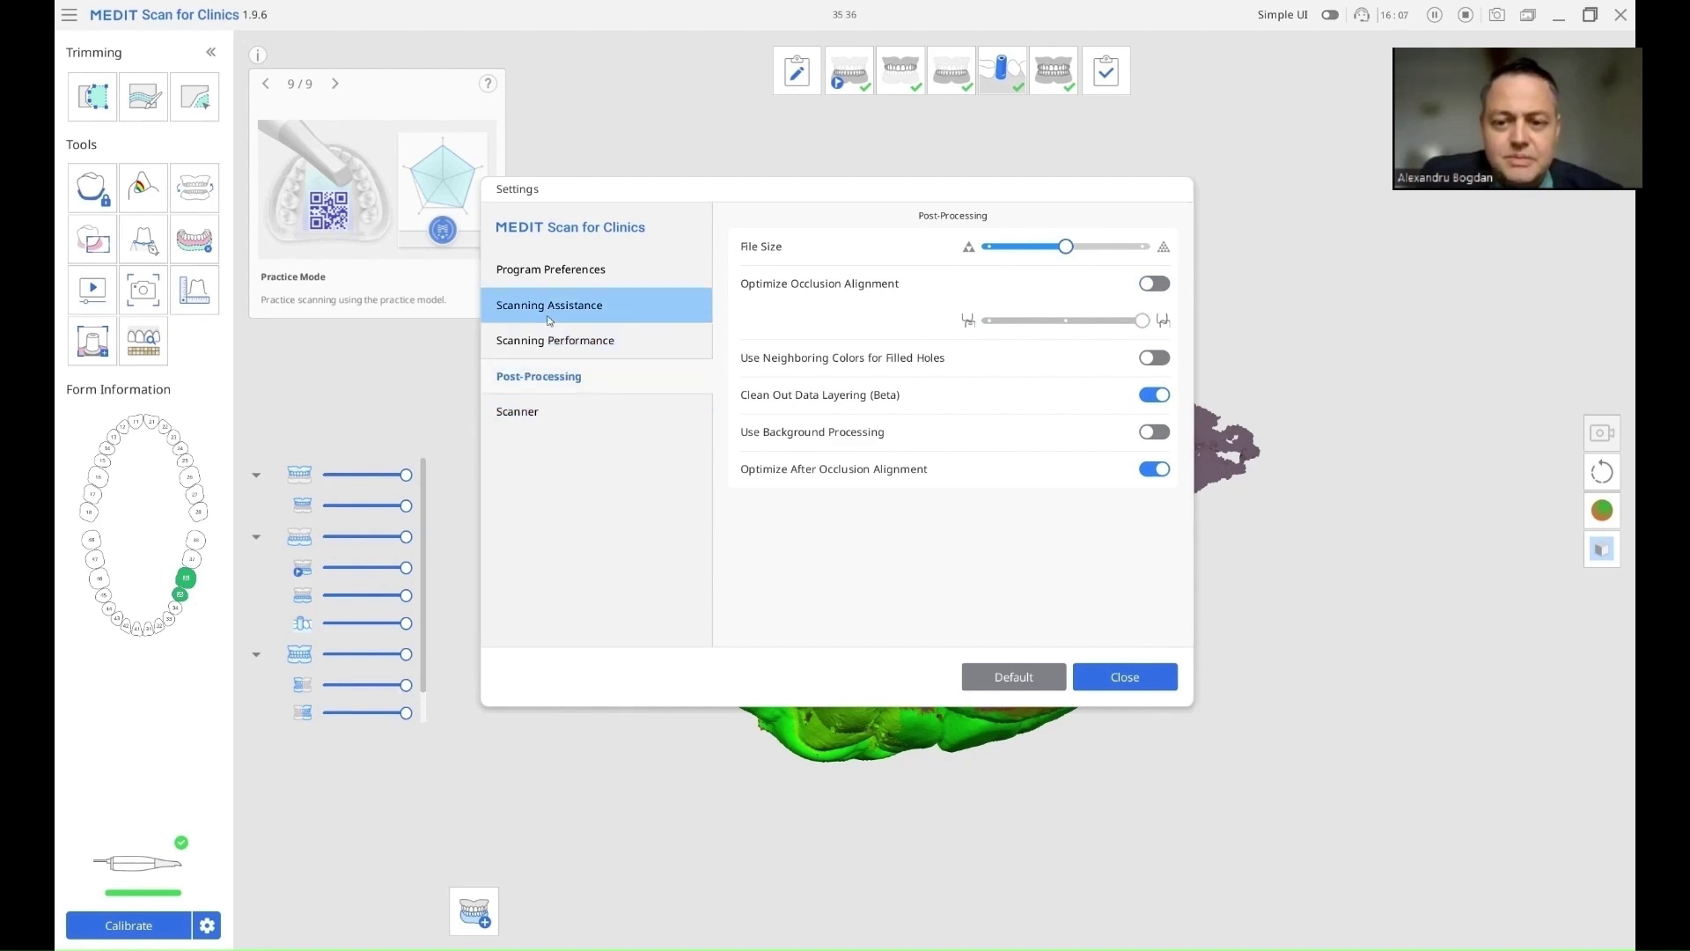
click(561, 376)
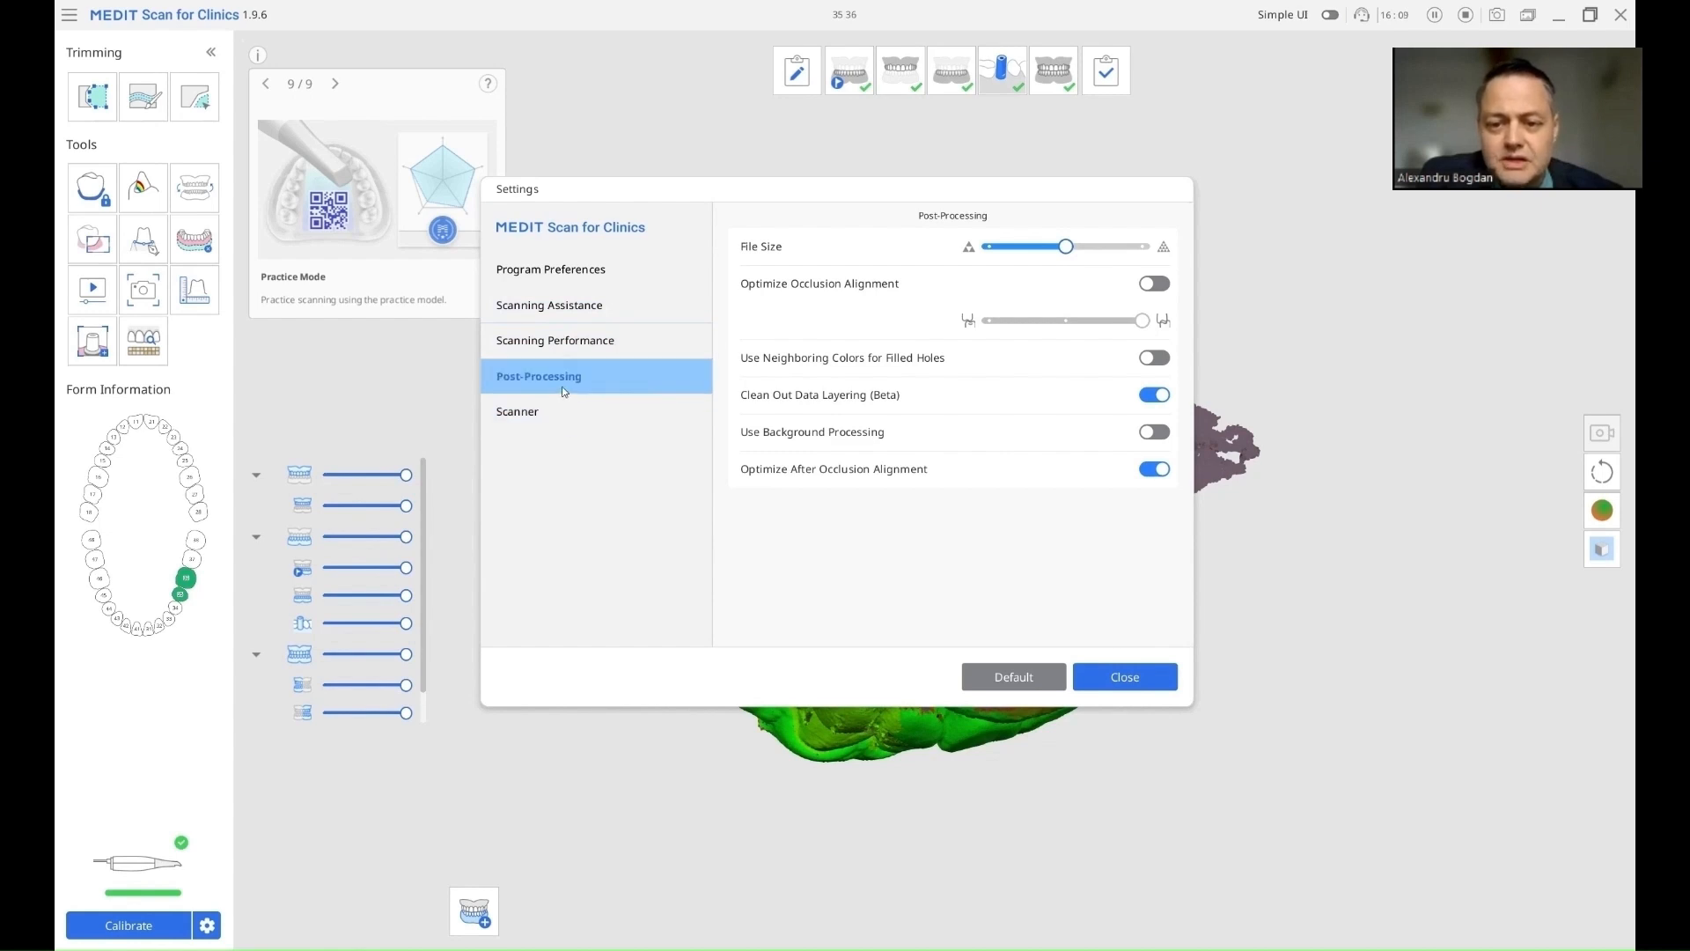